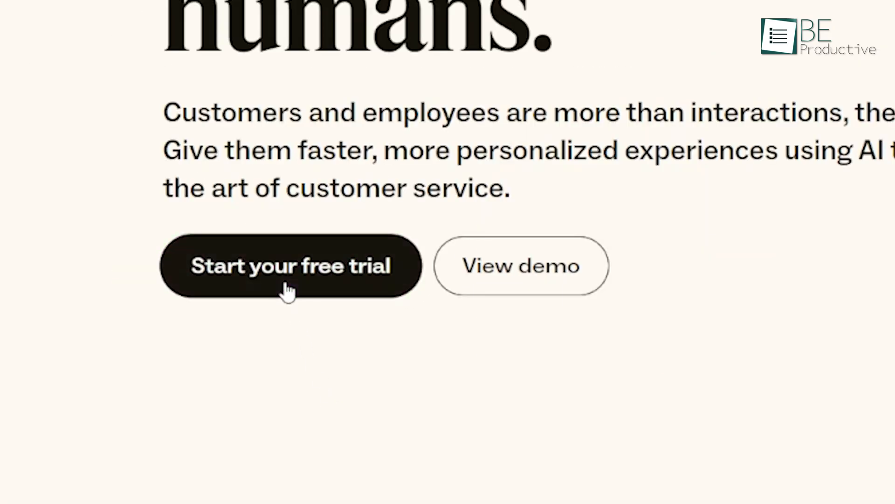
- Open Zendesk pricing and scroll the Team, Growth, Professional and Enterprise Suite plans ($55–$115/agent)
left_click(290, 265)
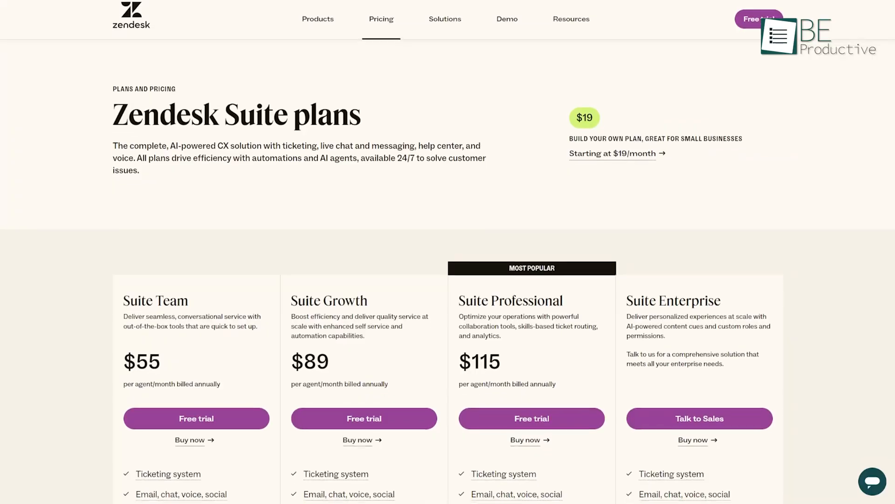
scroll("down", 3)
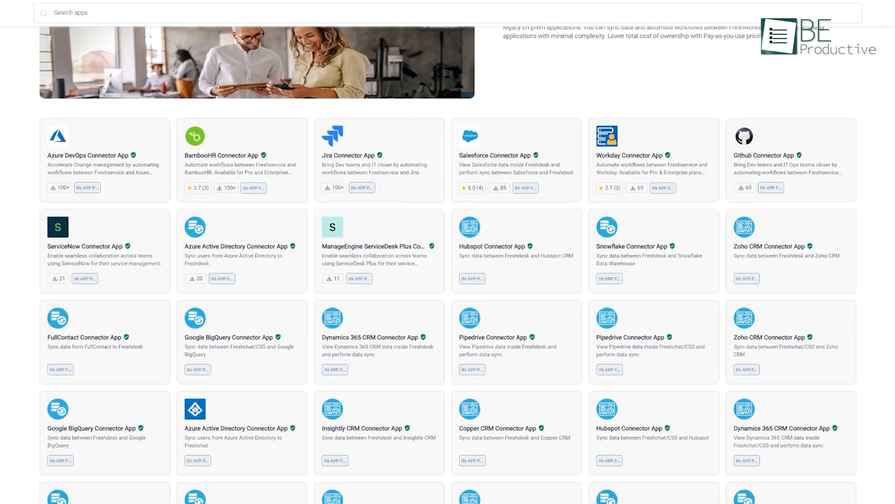
- Browse the Freshworks marketplace, then reach Freshdesk pricing tiers from Free to Enterprise ($79/agent)
scroll("down", 3)
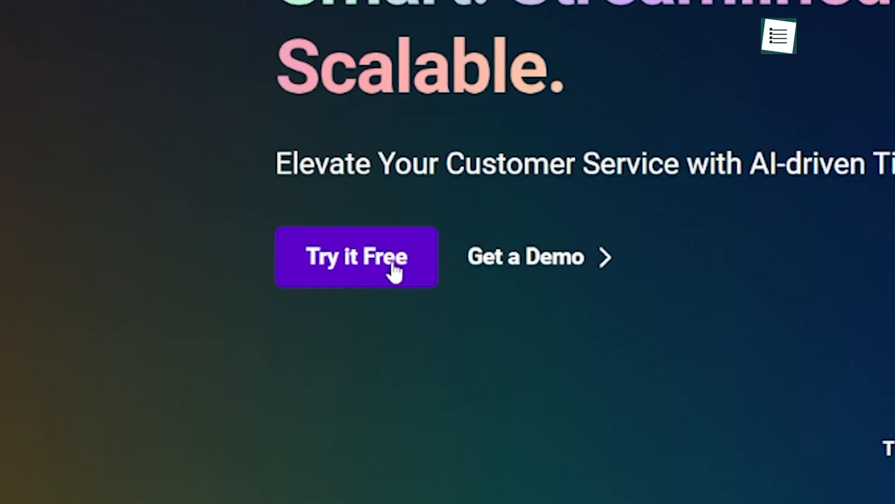
left_click(356, 256)
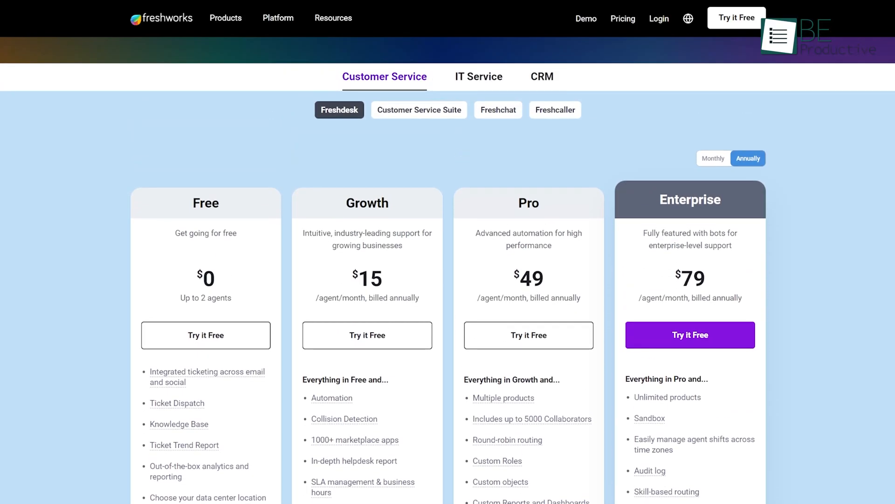
left_click(419, 110)
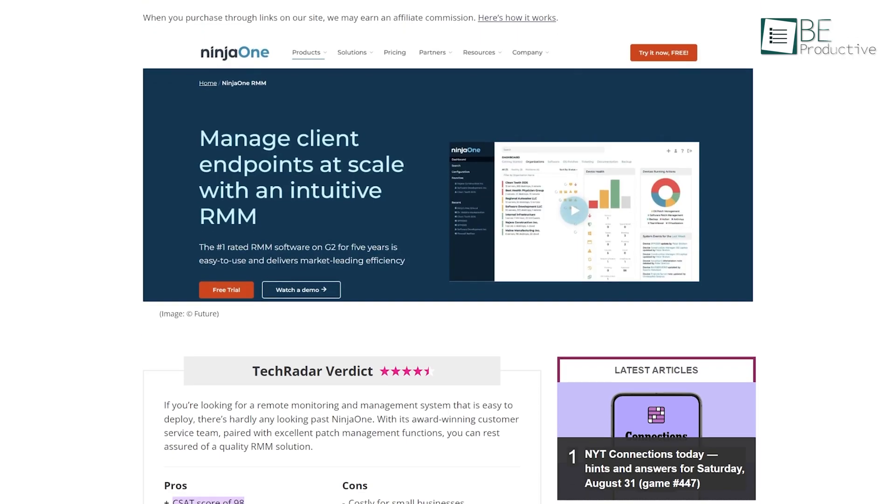
- Scroll the TechRadar NinjaOne RMM review down toward its verdict, pros and cons
scroll("down", 3)
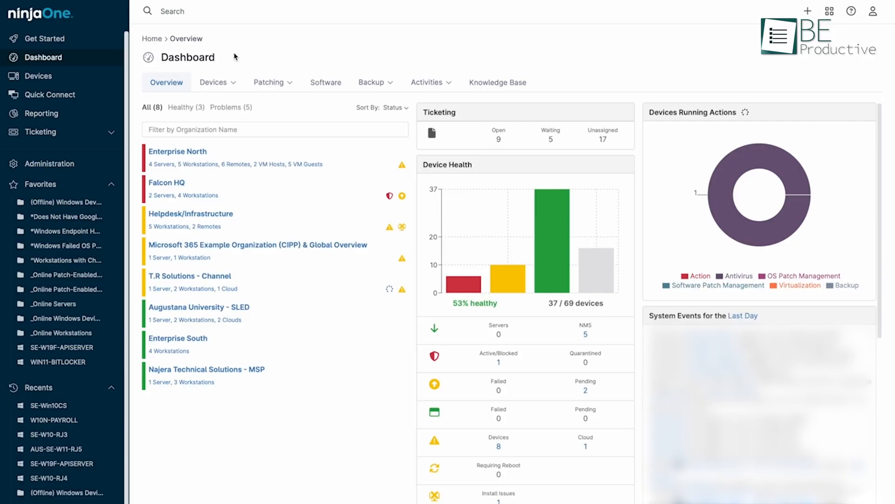
left_click(214, 82)
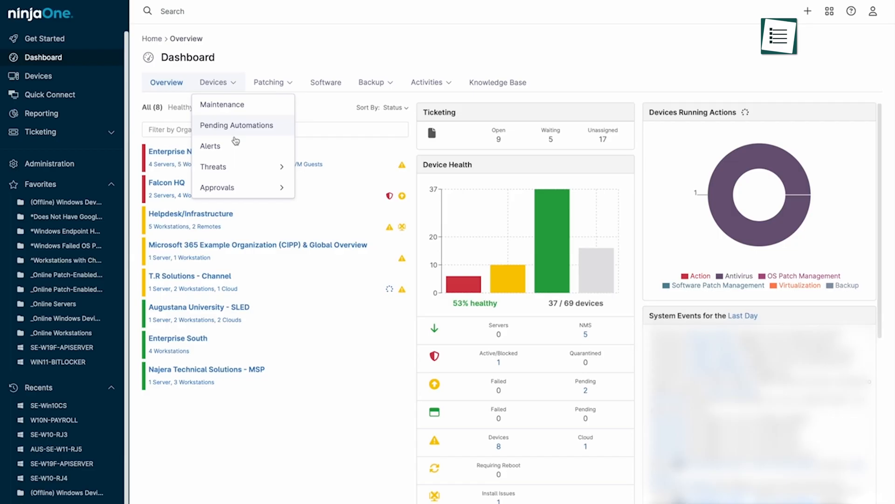
mouse_move(236, 146)
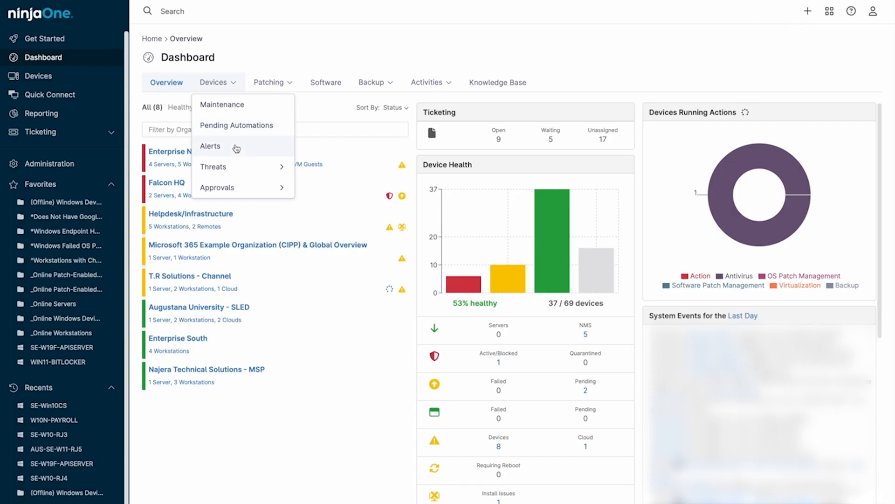
mouse_move(214, 166)
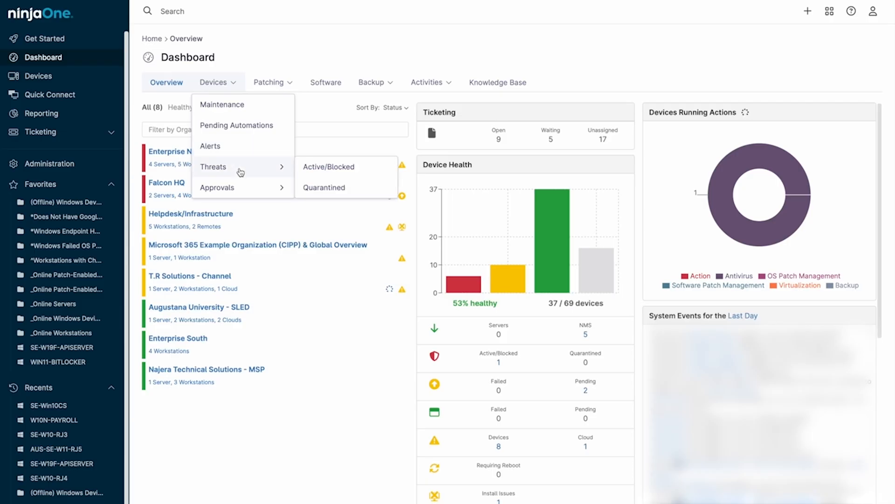
left_click(270, 83)
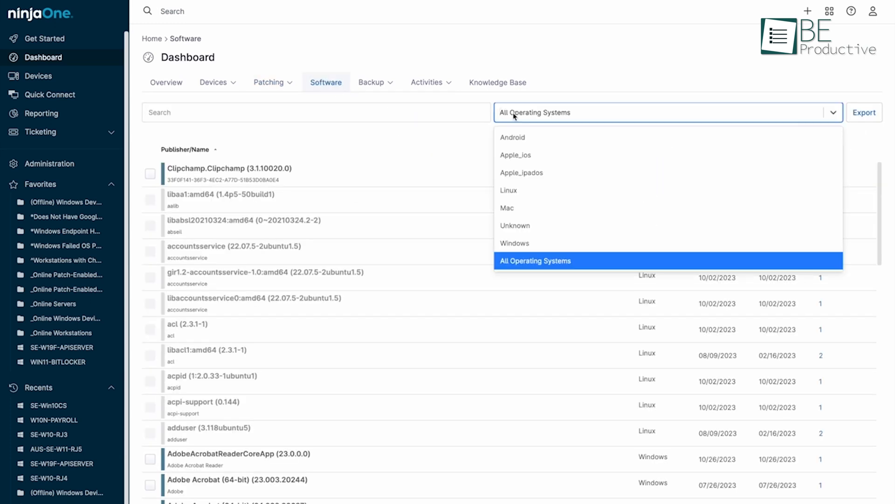
left_click(515, 242)
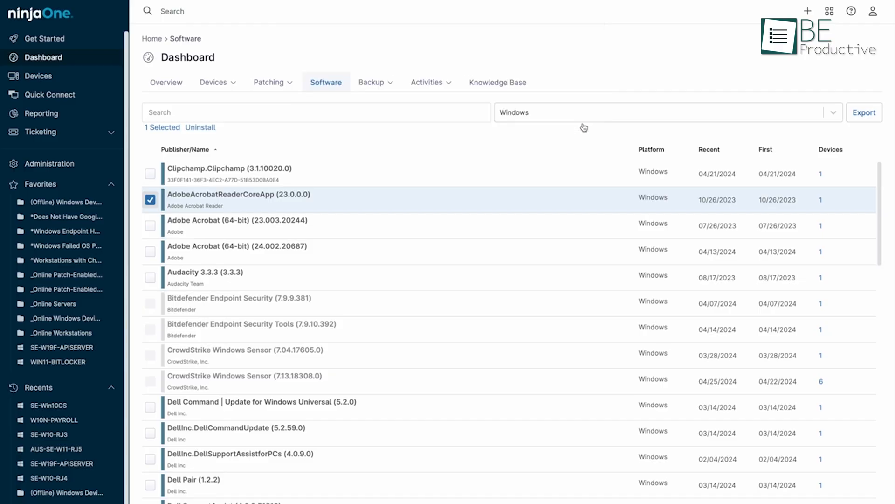
left_click(166, 82)
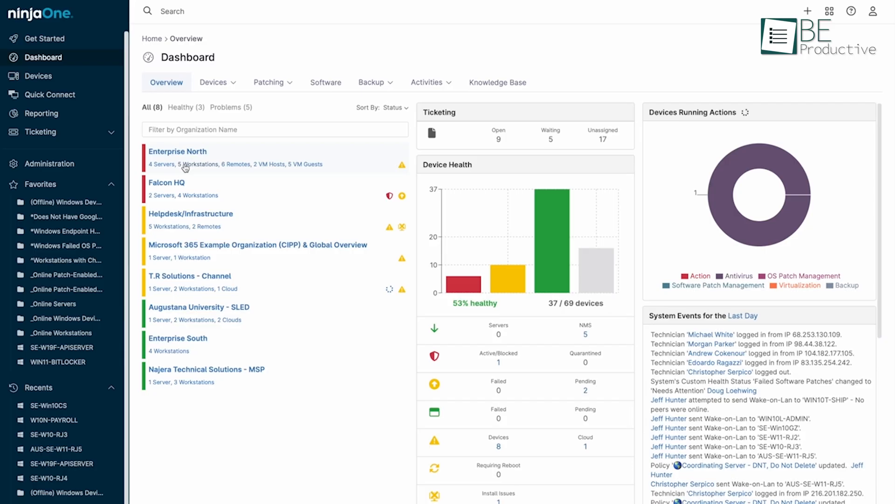
left_click(178, 152)
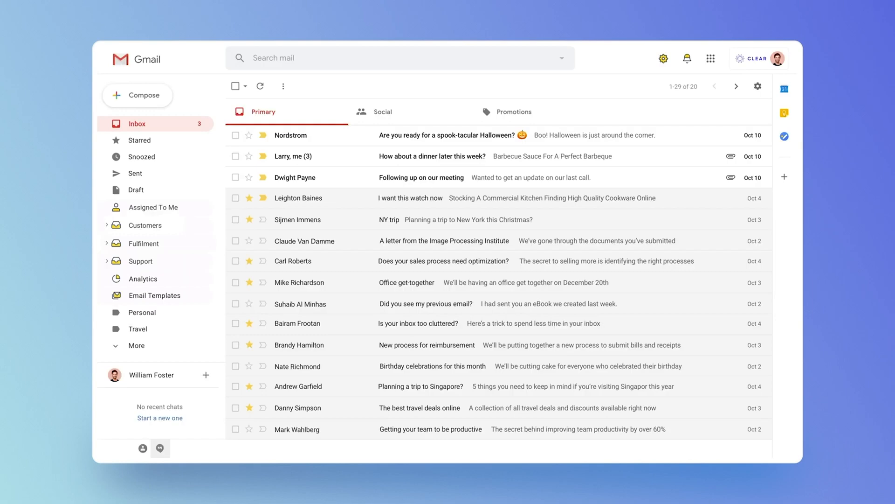
left_click(107, 261)
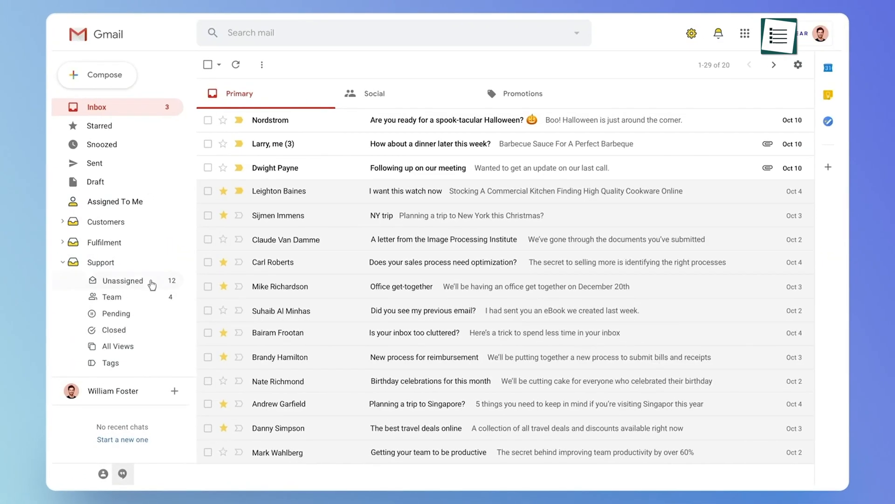
left_click(121, 280)
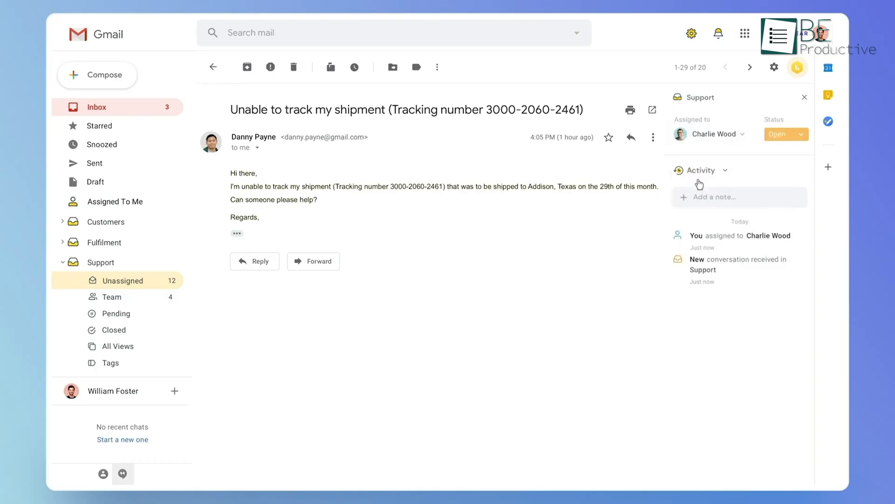
left_click(739, 197)
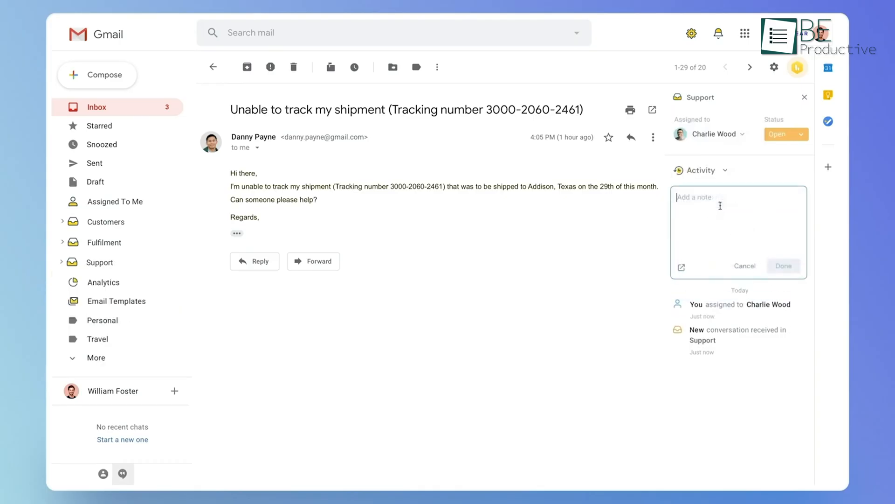
type("@Charlie")
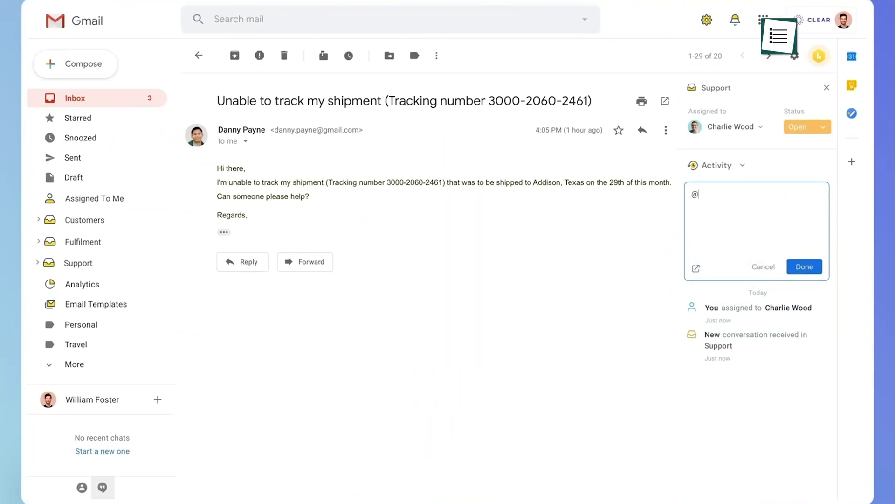
type("@")
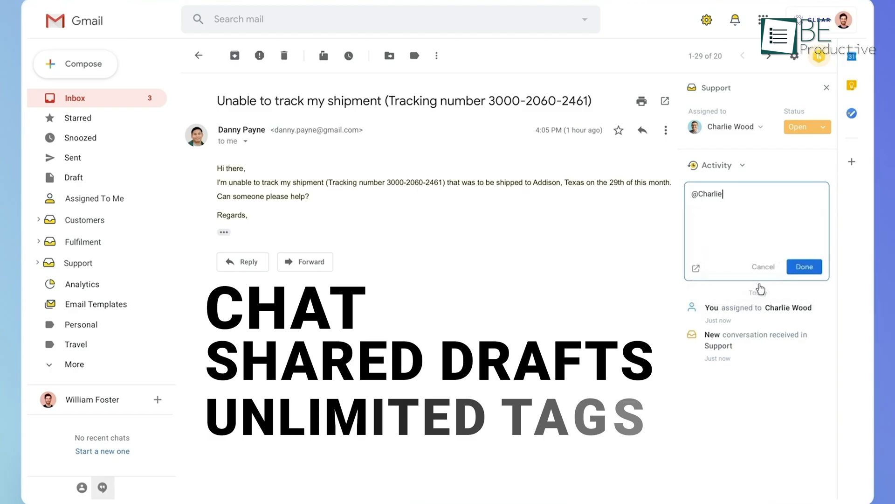
type(", this is urgent, can yo")
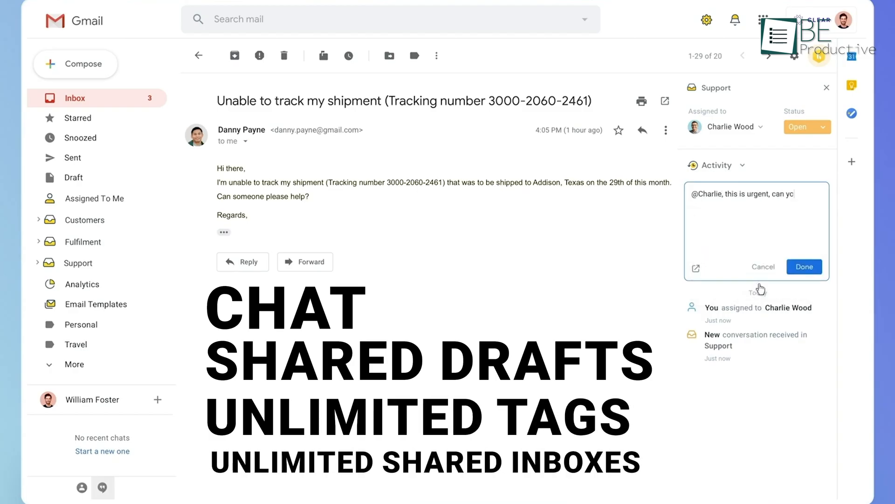
left_click(84, 220)
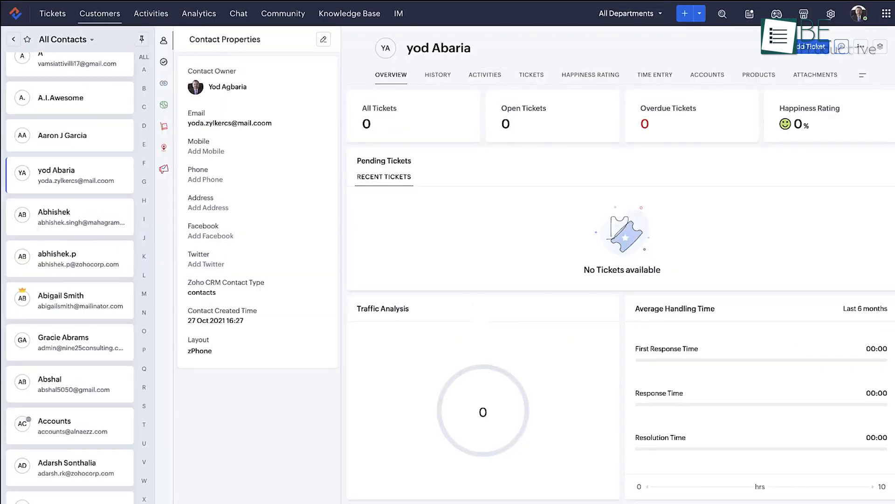
- View a Zoho Desk contact's Overview, then type '. Can I add a personal message t' in the demo
left_click(150, 13)
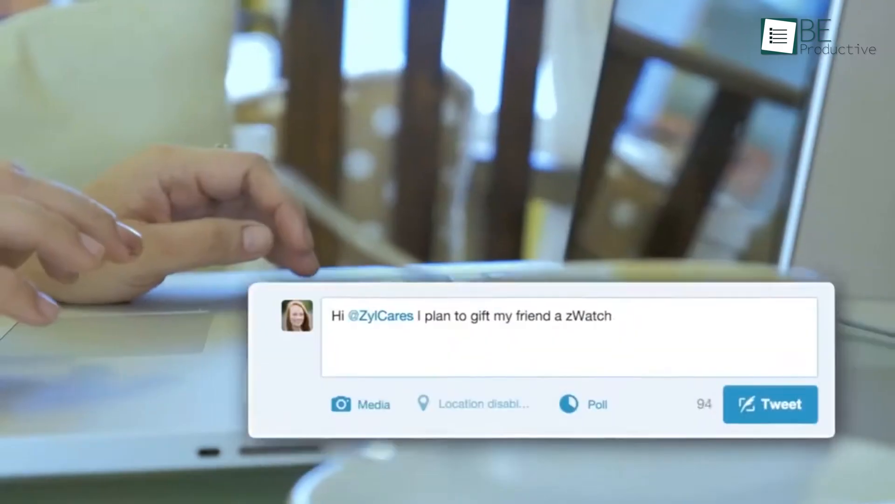
type(". Can I add a personal message t")
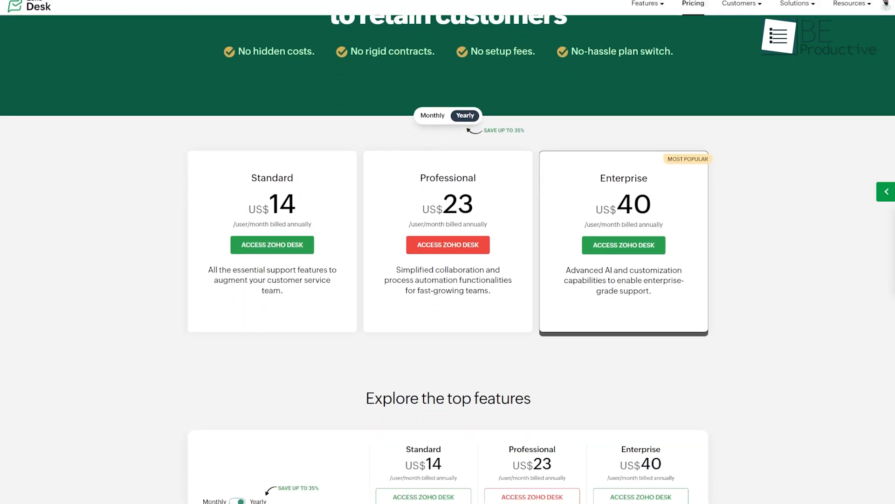
- Scroll Zoho Desk pricing and Zoho Apps, then submit a high-priority 'shipping info' task
scroll("down", 3)
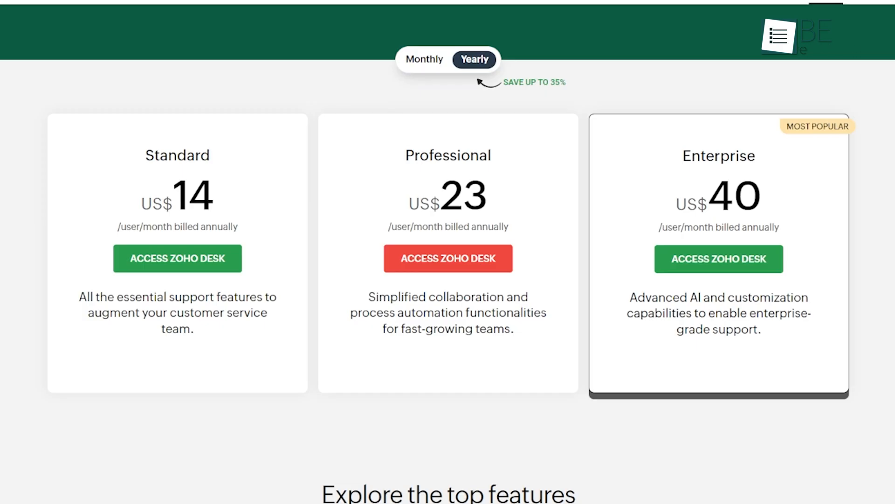
scroll("down", 3)
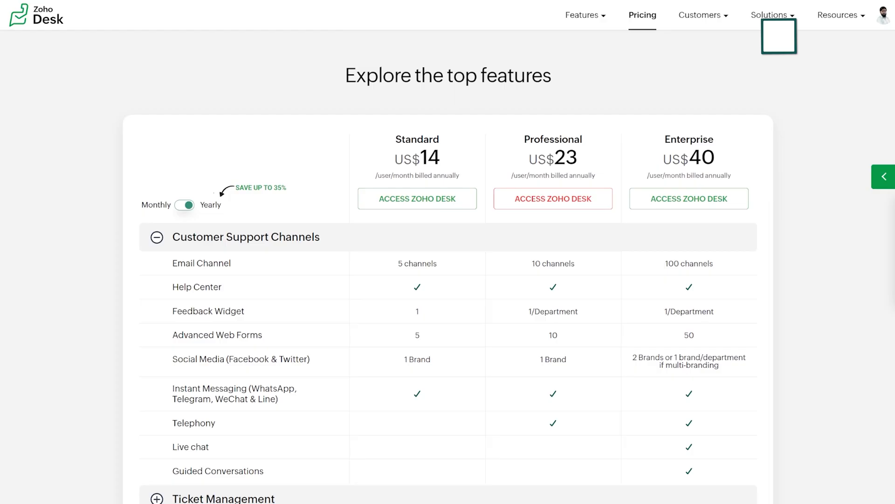
scroll("down", 3)
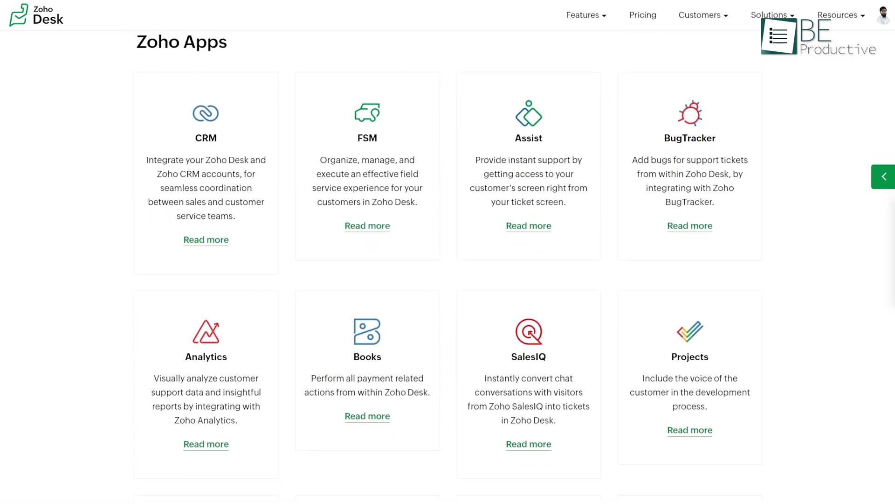
scroll("down", 3)
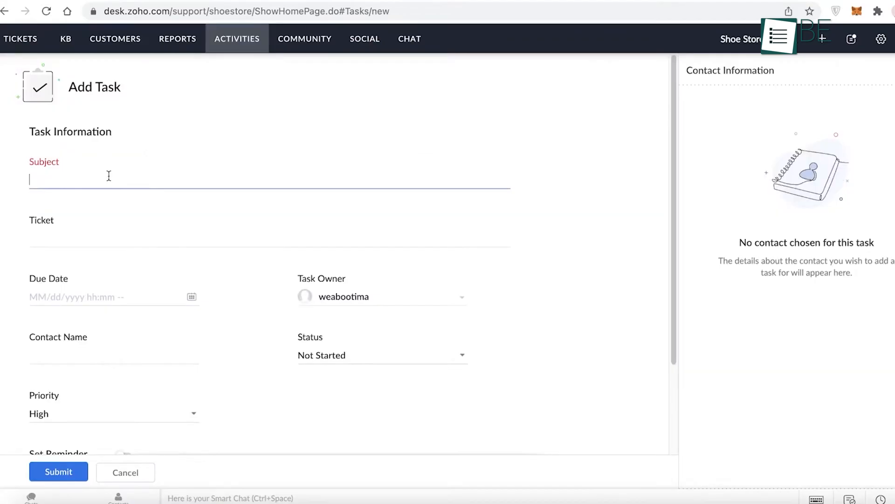
type("shipping")
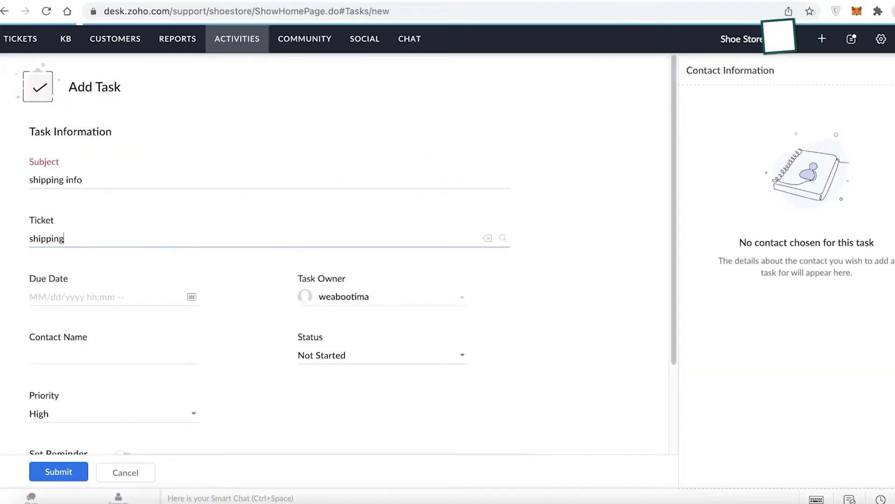
left_click(59, 472)
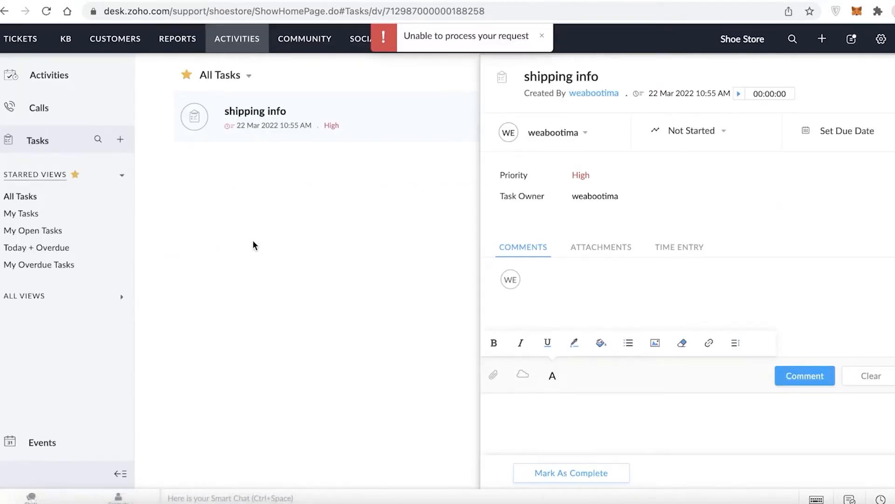